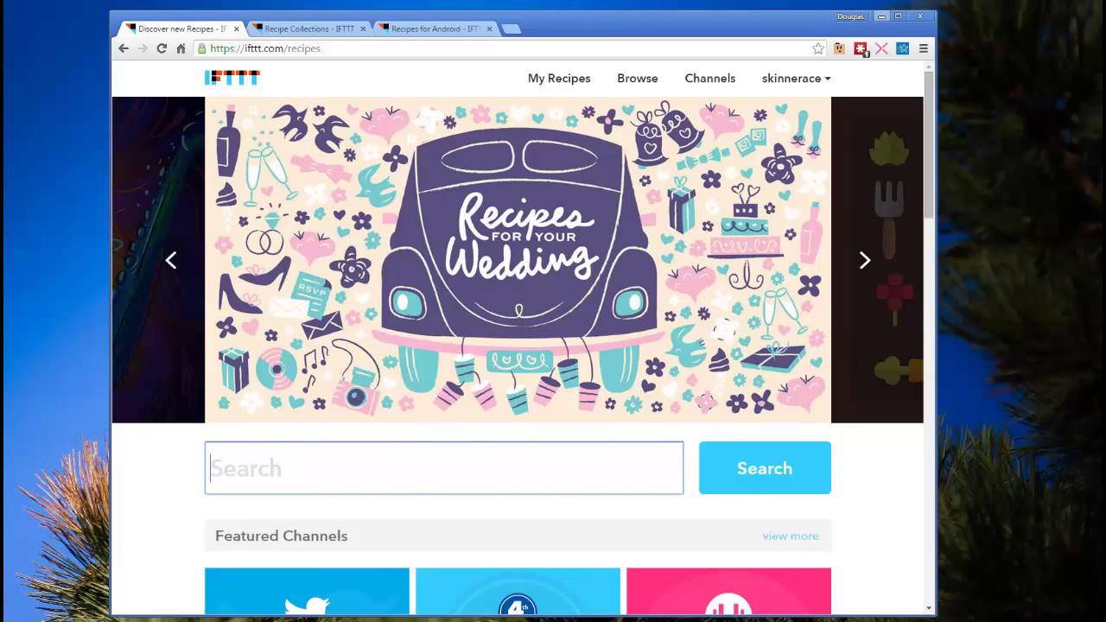
mouse_move(145, 100)
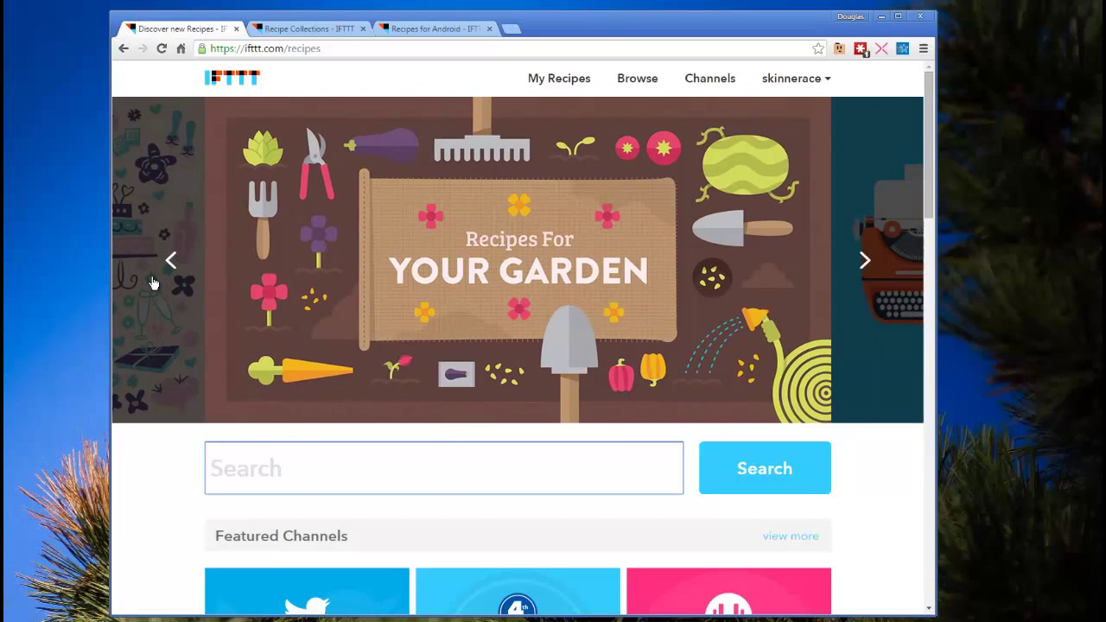
mouse_move(171, 259)
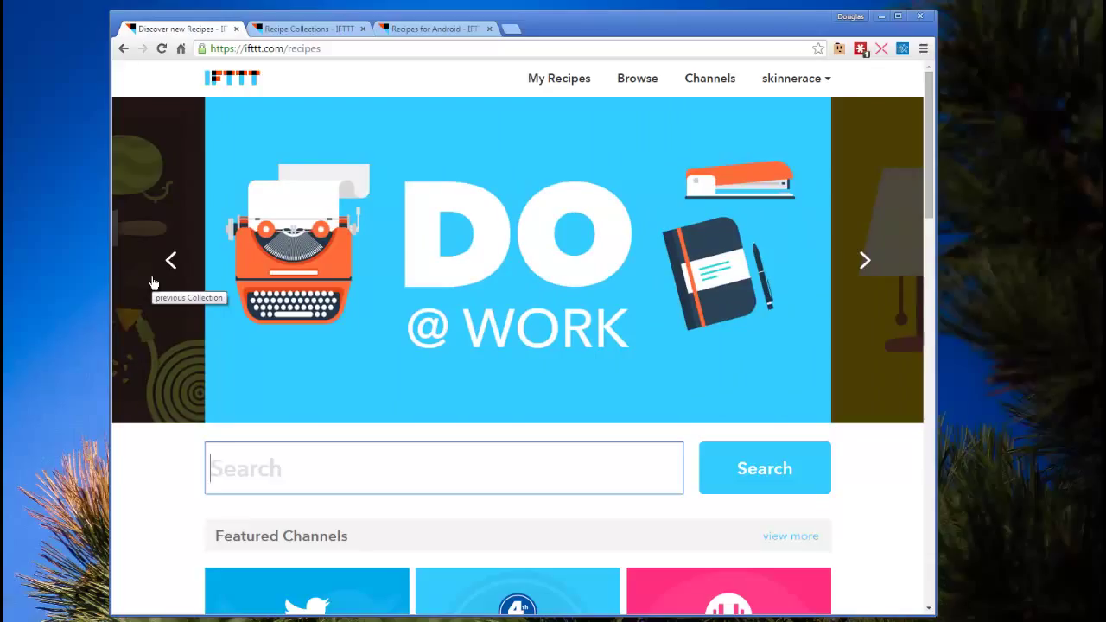
Step: Cycle the featured recipe carousel until the Photo Enthusiasts collection is shown
click(171, 259)
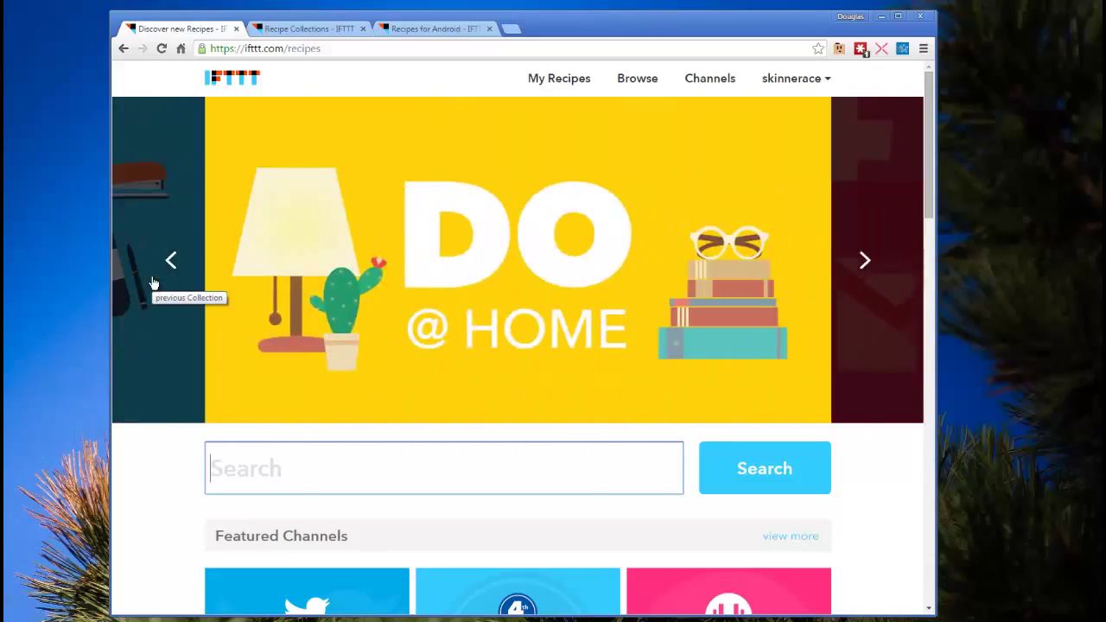
mouse_move(53, 295)
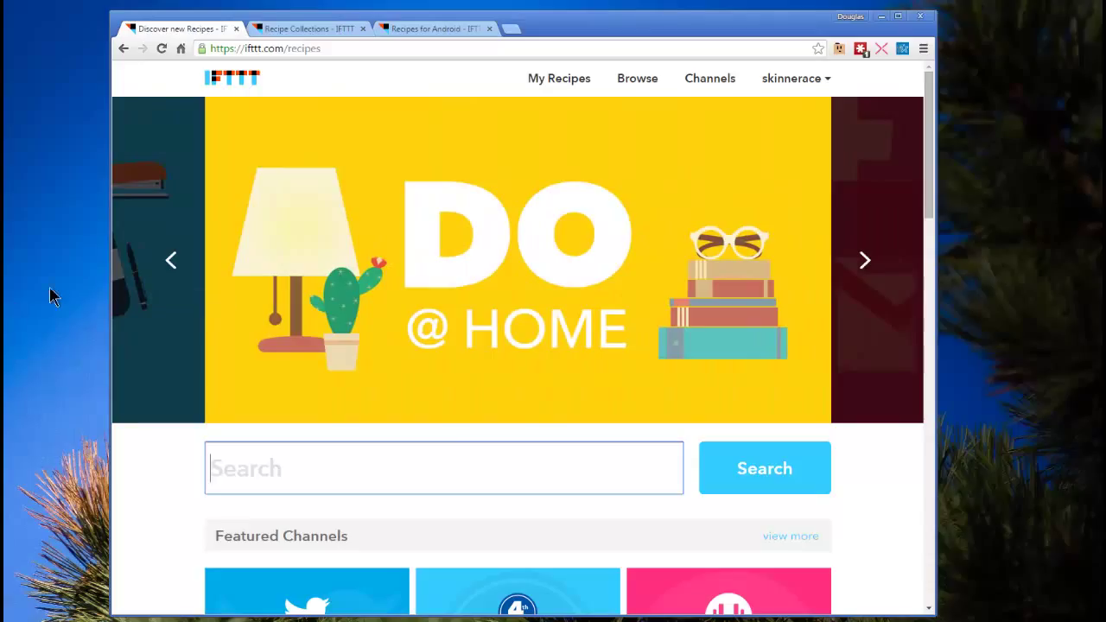
mouse_move(95, 285)
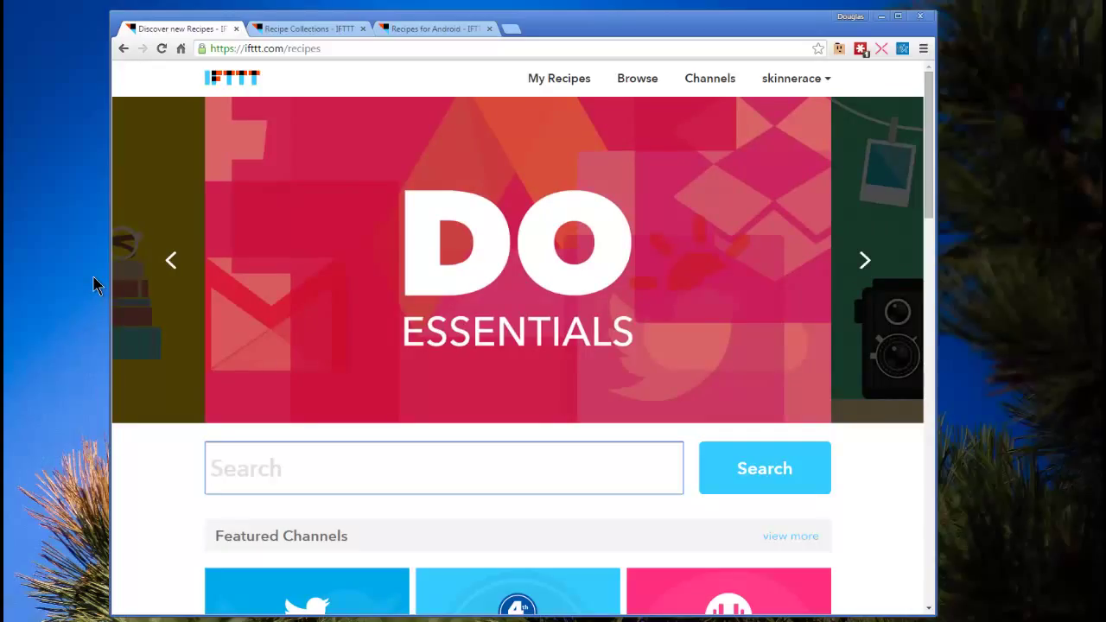
click(864, 259)
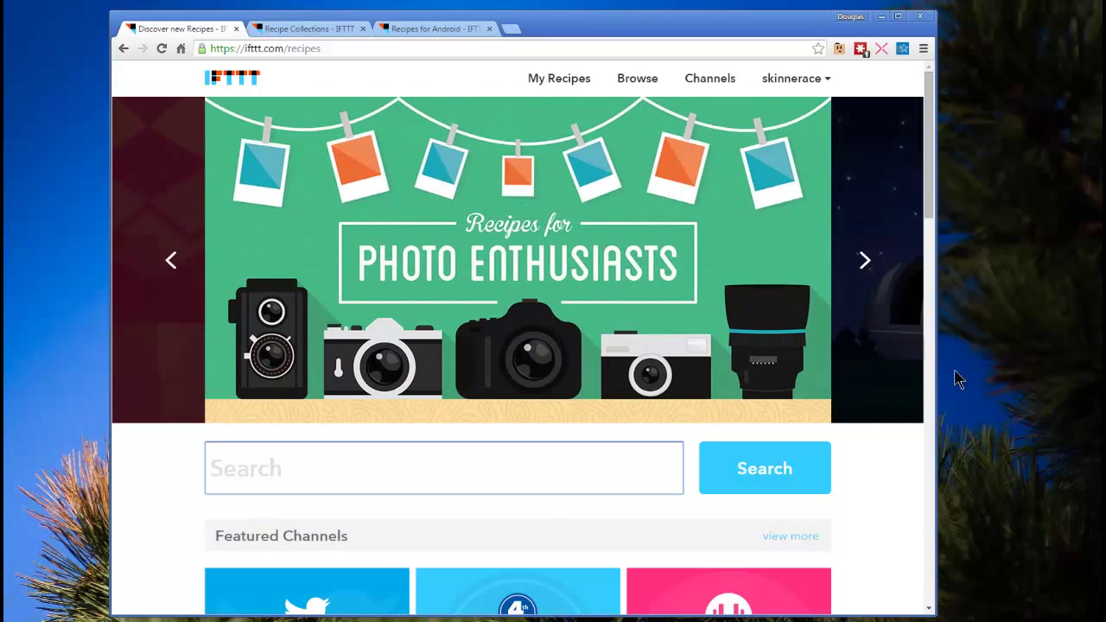
Step: Scroll down to the Featured Channels (Twitter, U.S. Independence Day, MixRadio) and Recommended recipes
scroll(down, 3)
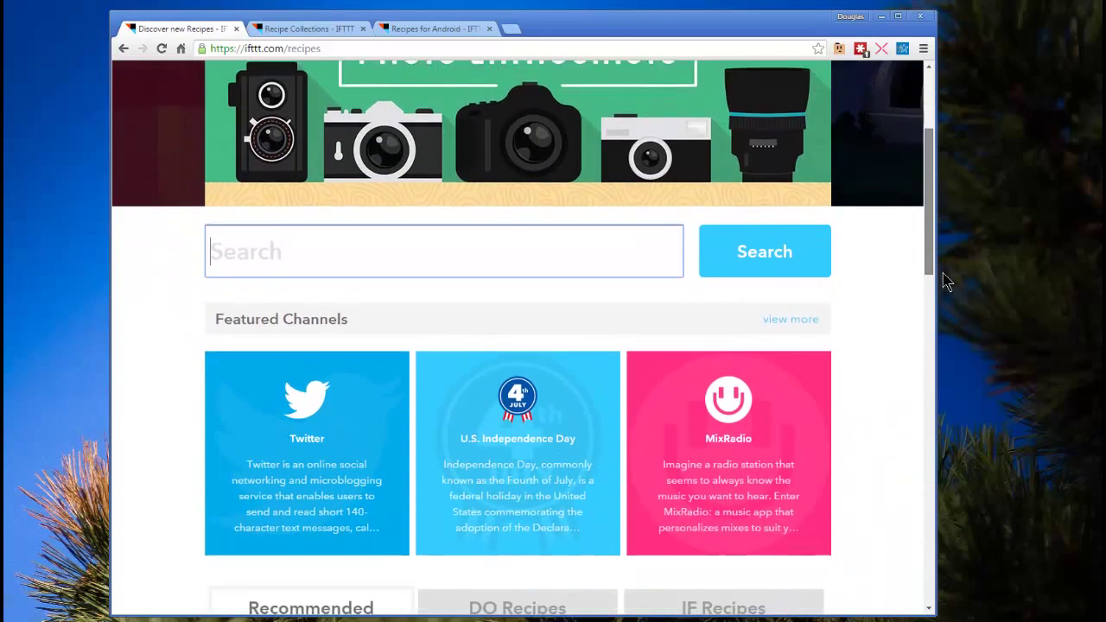
scroll(down, 3)
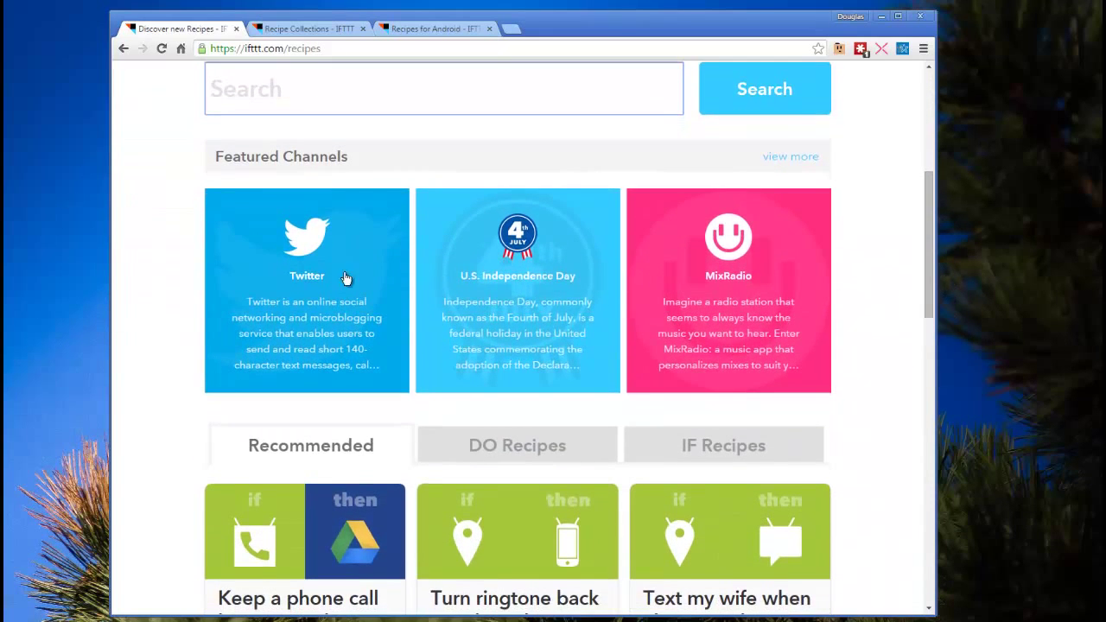
mouse_move(726, 285)
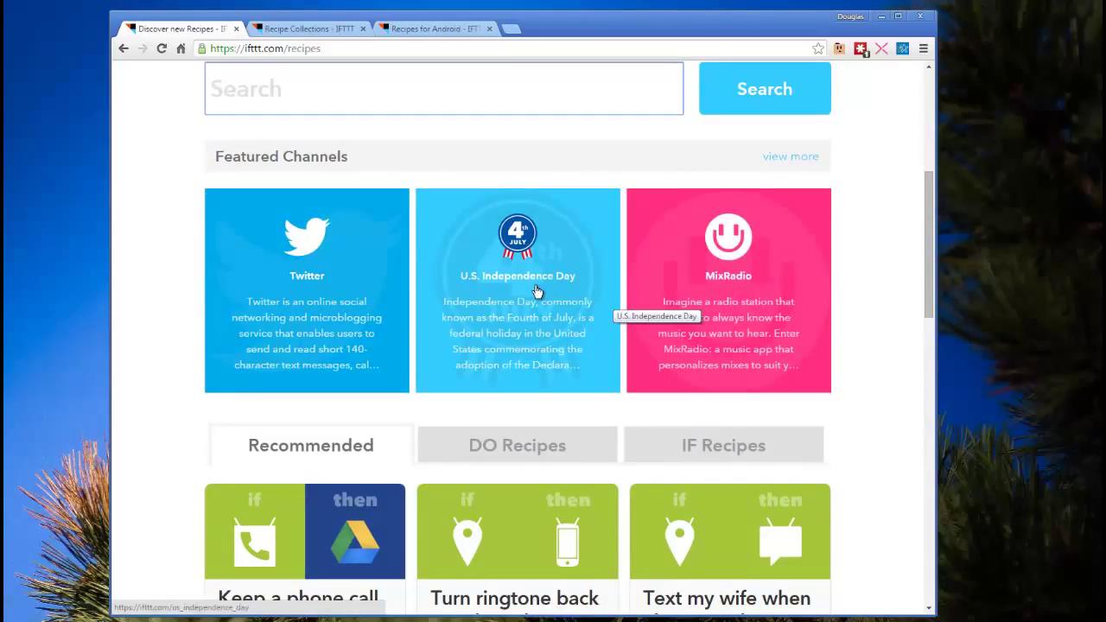
scroll(down, 3)
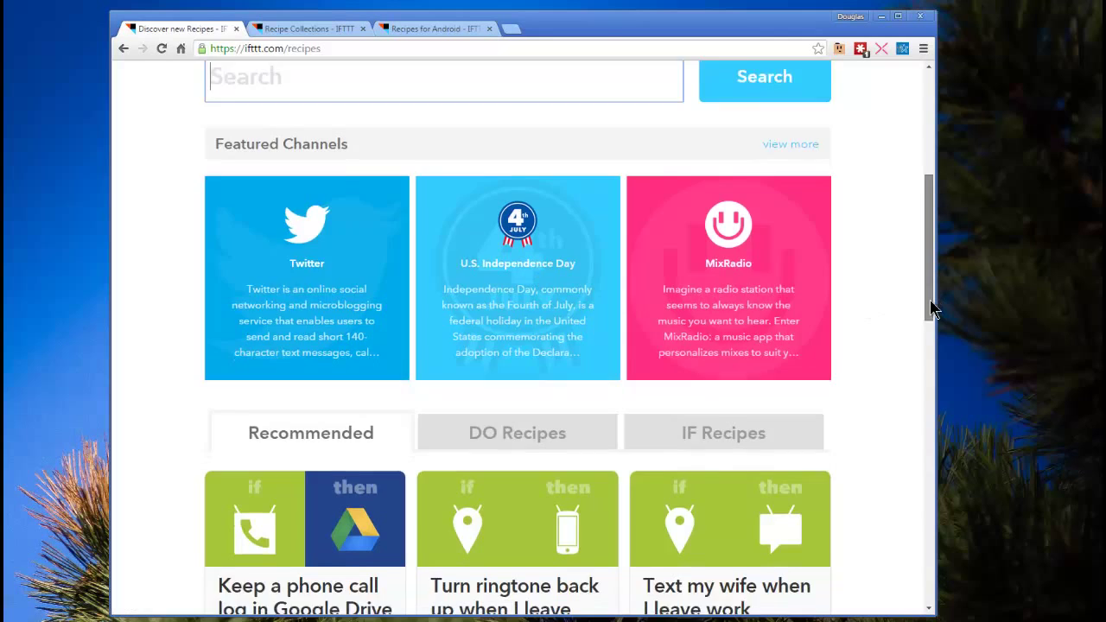
scroll(down, 3)
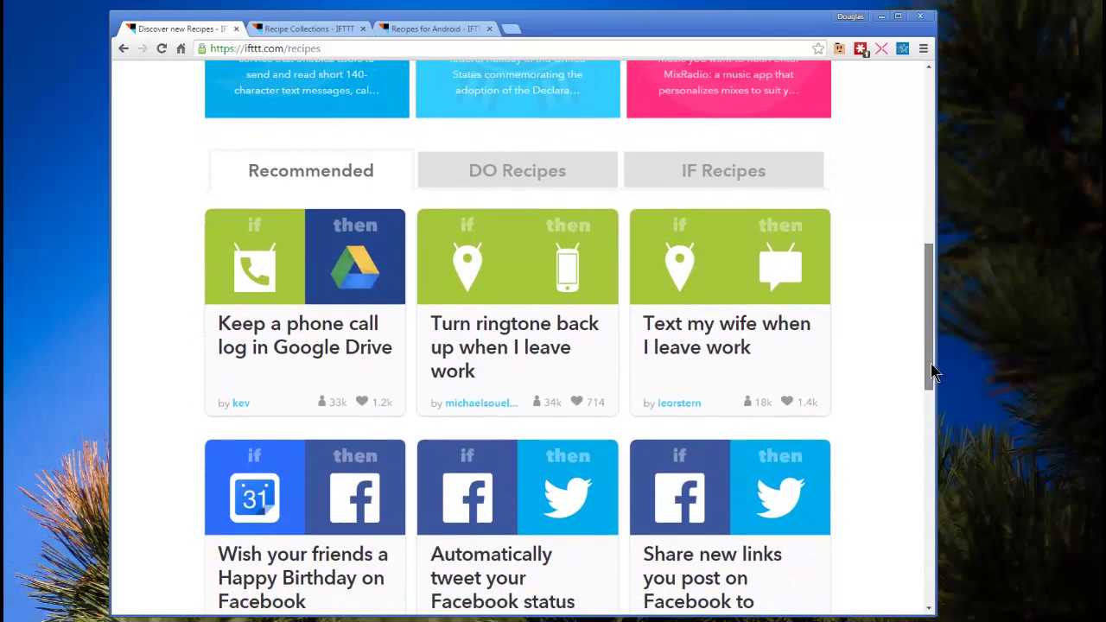
scroll(down, 3)
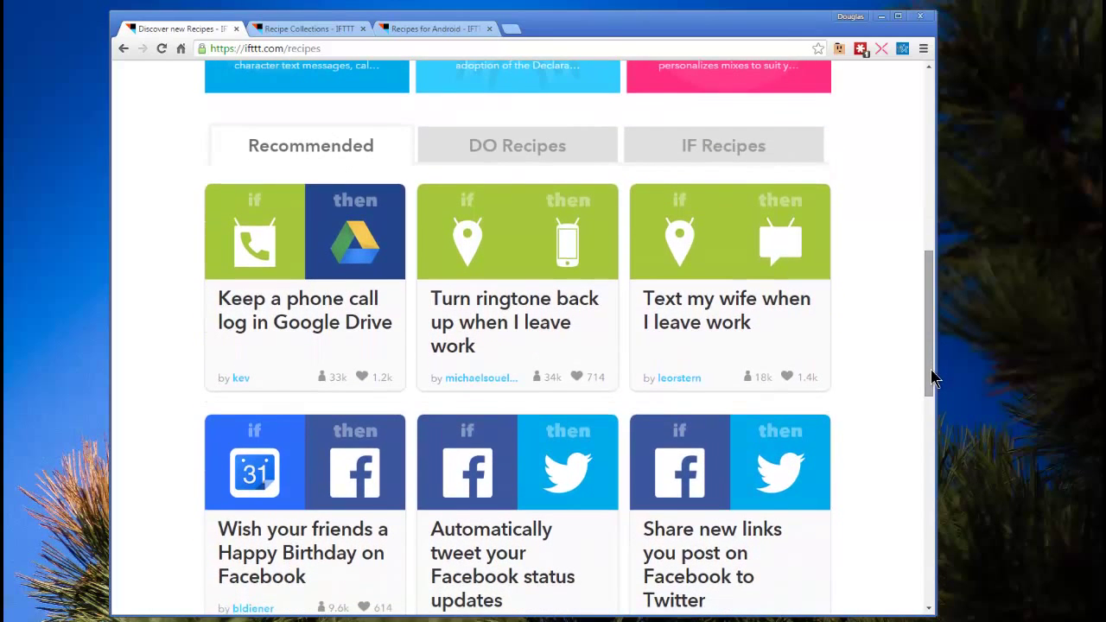
mouse_move(275, 321)
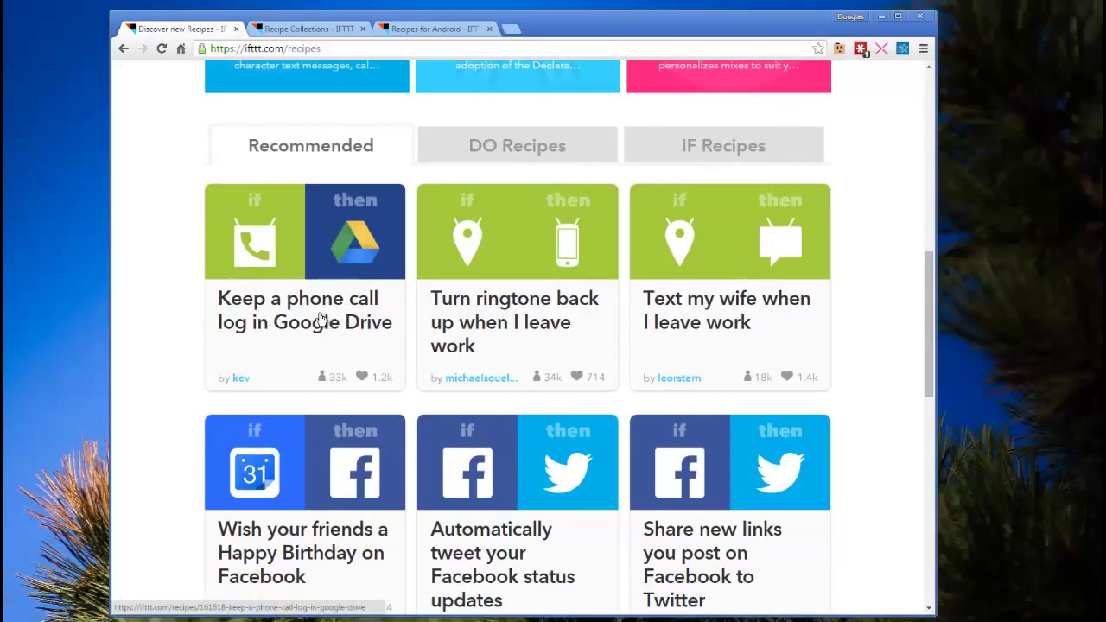
mouse_move(311, 342)
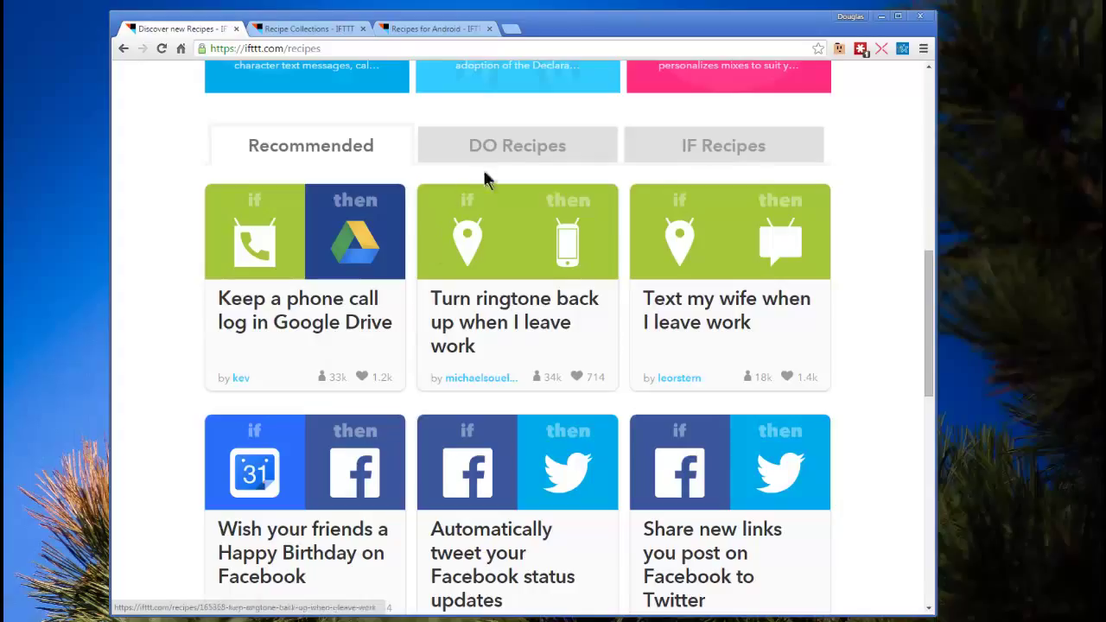
mouse_move(747, 164)
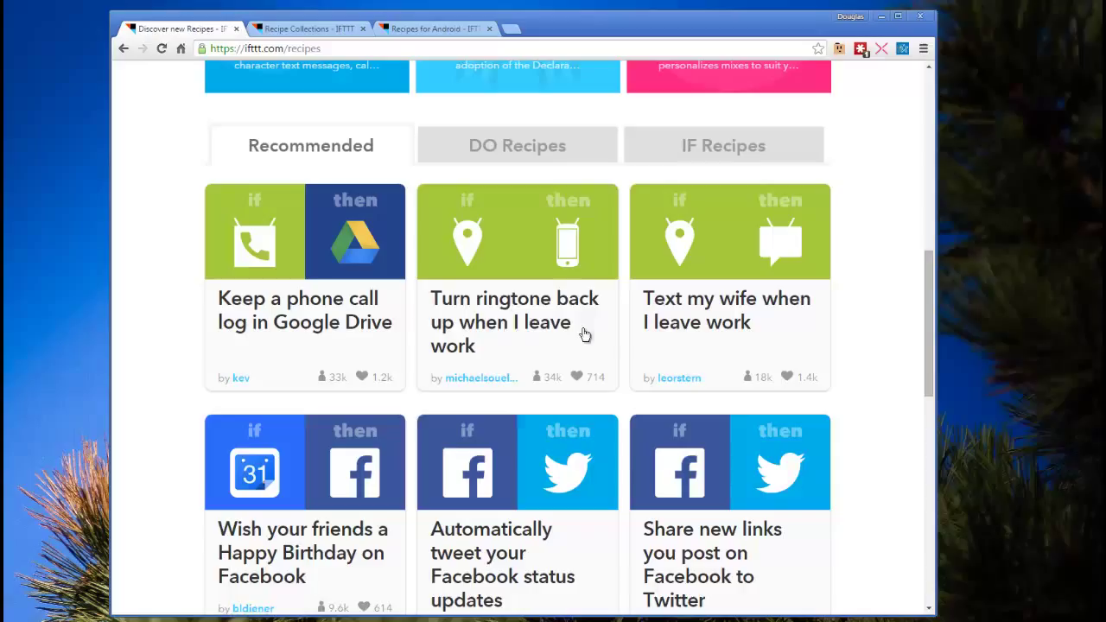
mouse_move(512, 339)
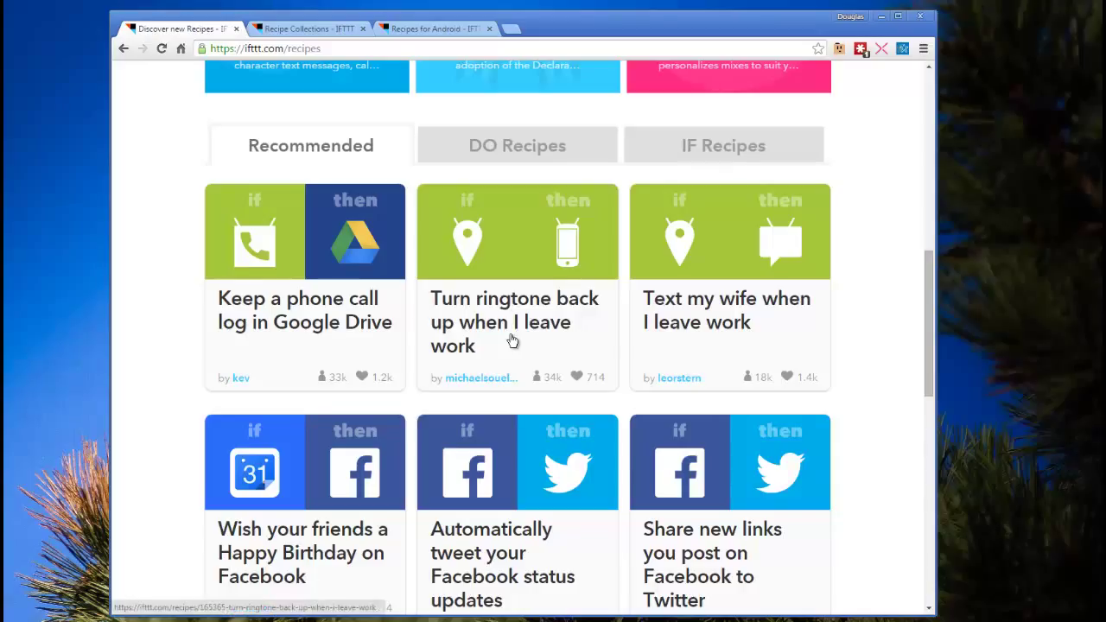
scroll(down, 3)
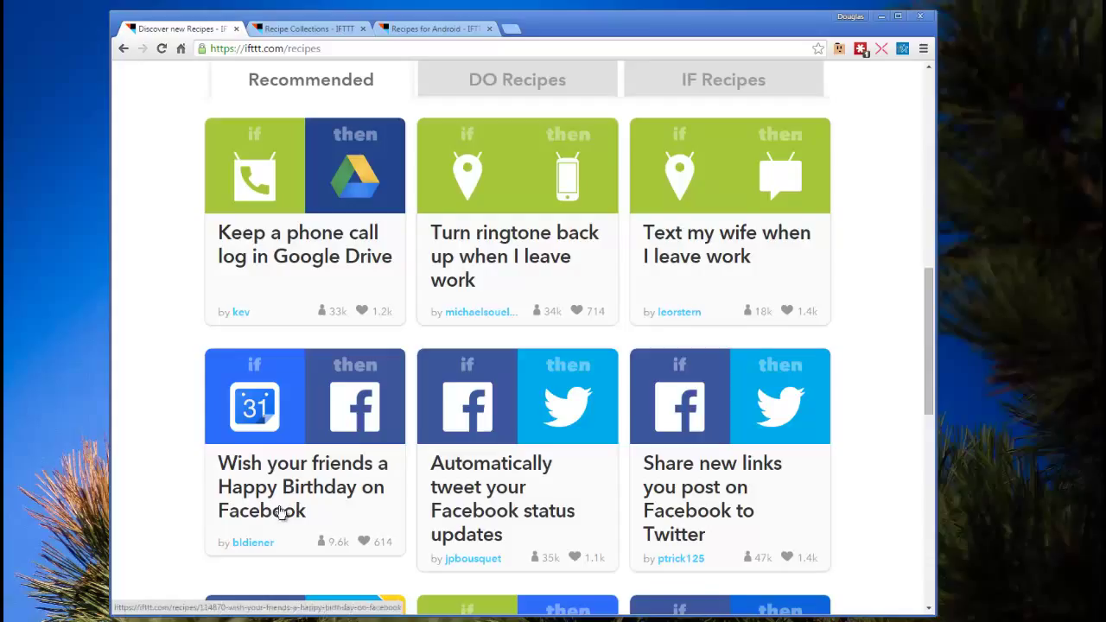
mouse_move(527, 529)
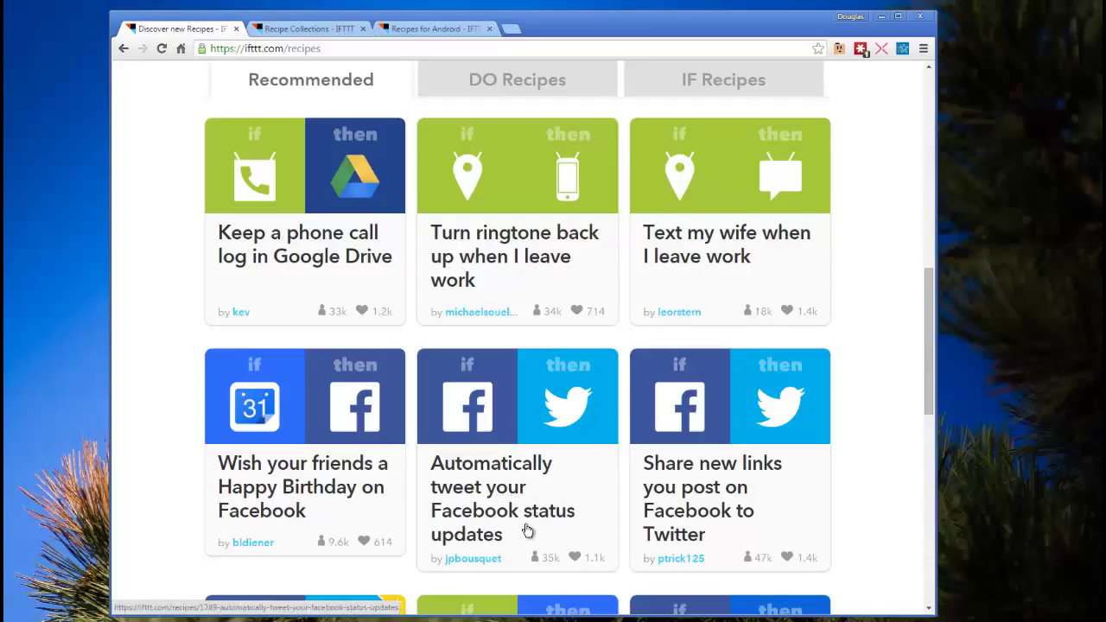
mouse_move(526, 470)
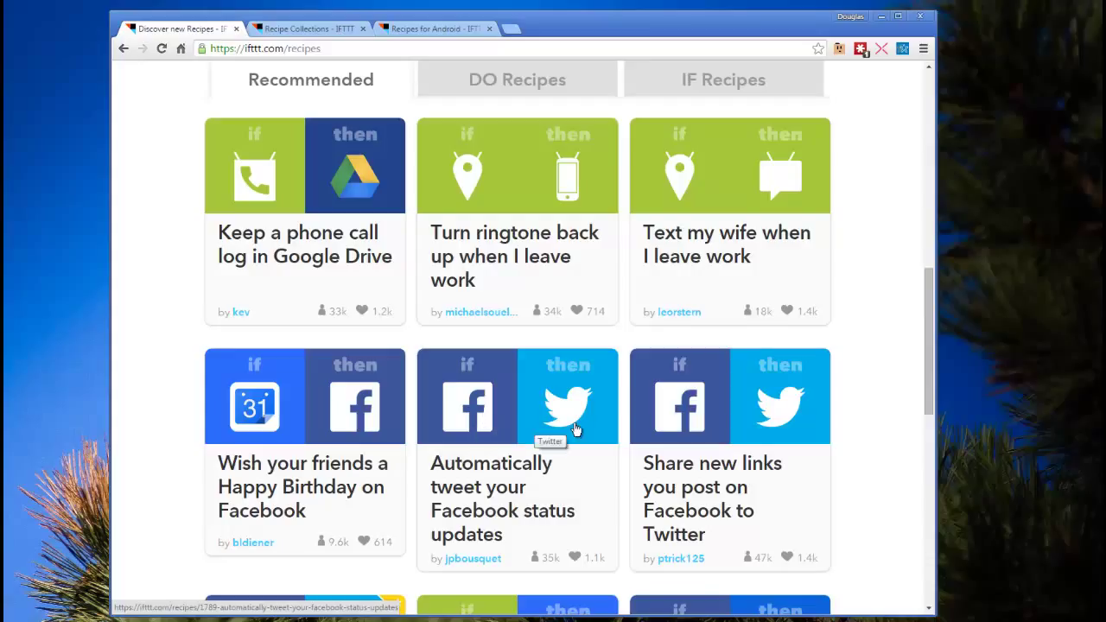
mouse_move(257, 211)
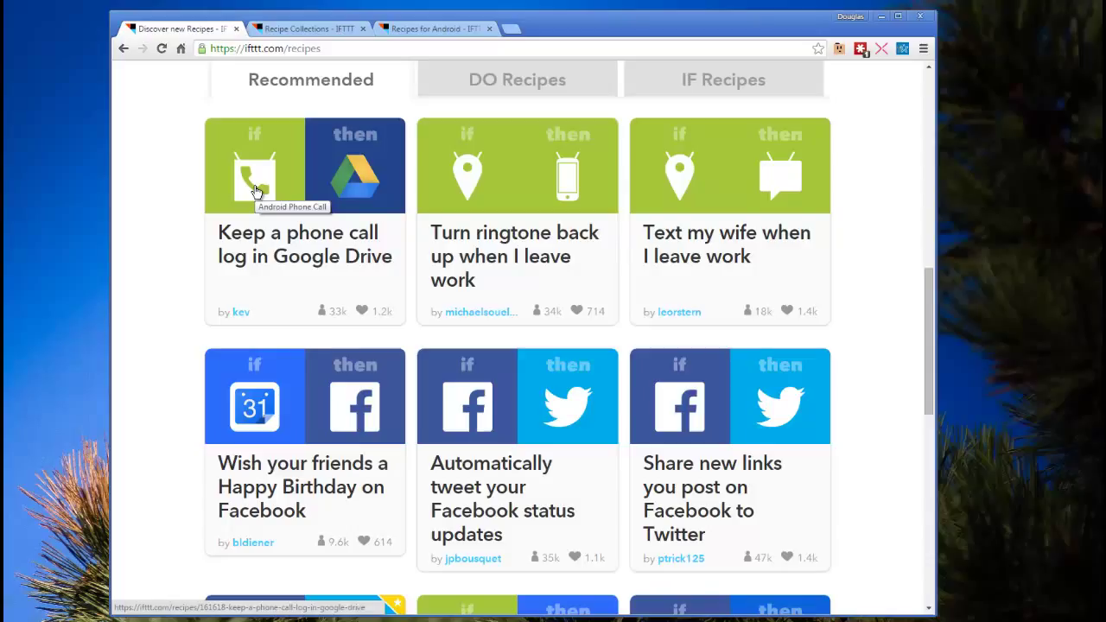
mouse_move(294, 190)
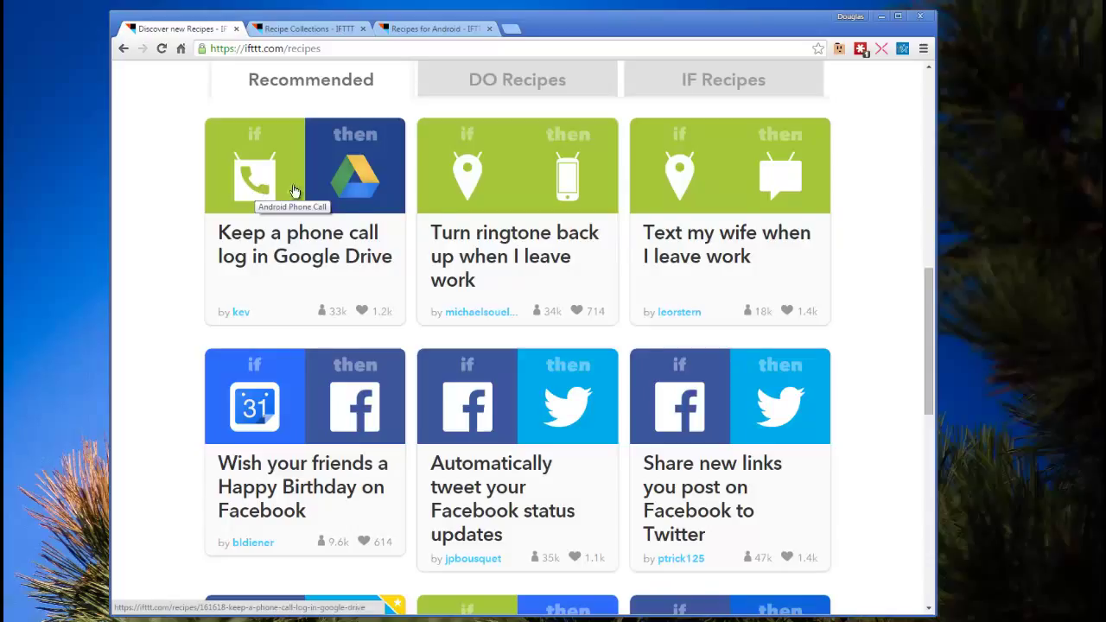
mouse_move(363, 194)
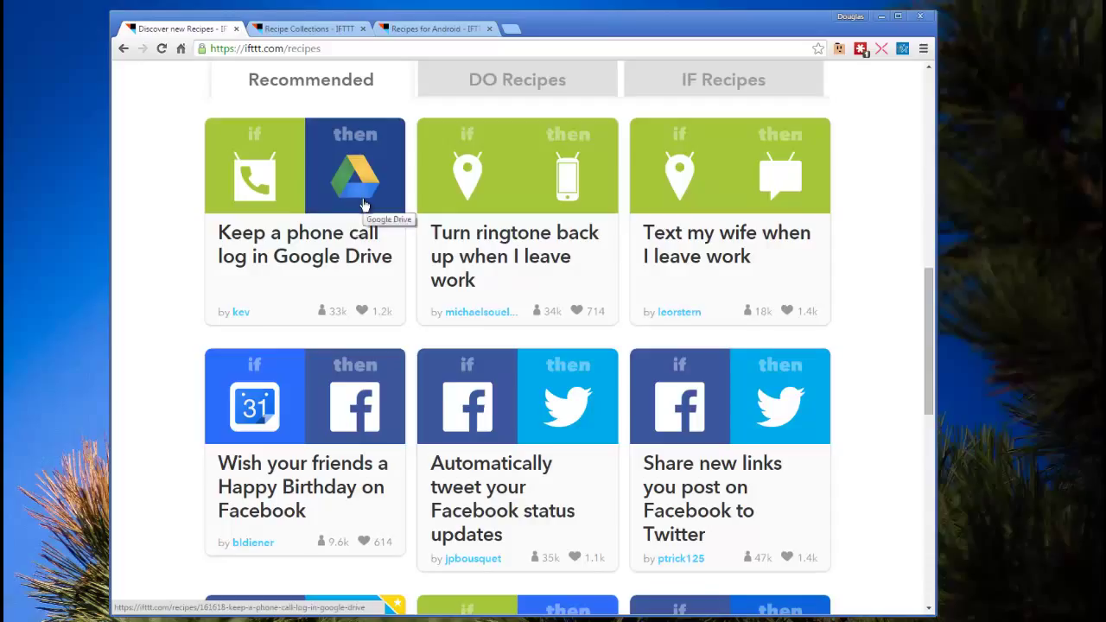
Step: Add the 'Keep a phone call log in Google Drive' recipe to my account
click(304, 165)
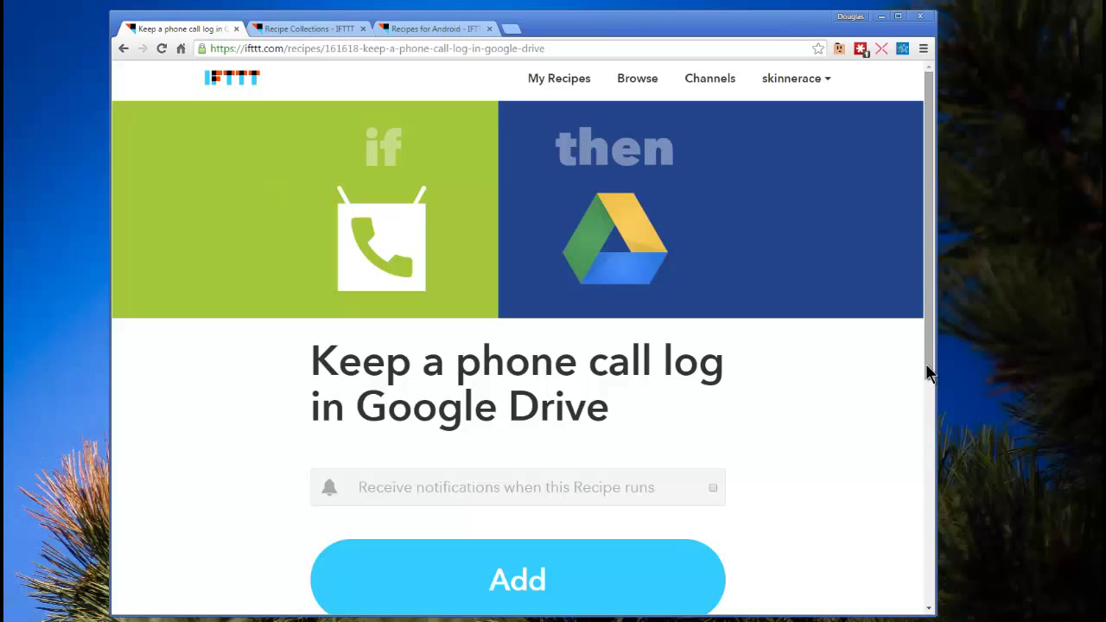
scroll(down, 3)
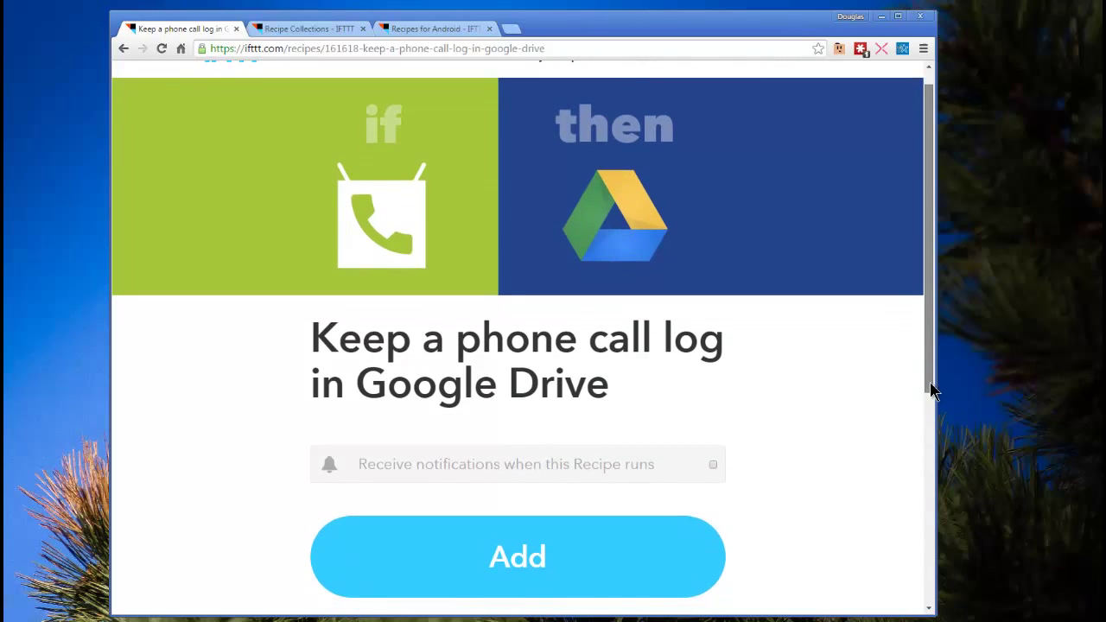
scroll(down, 3)
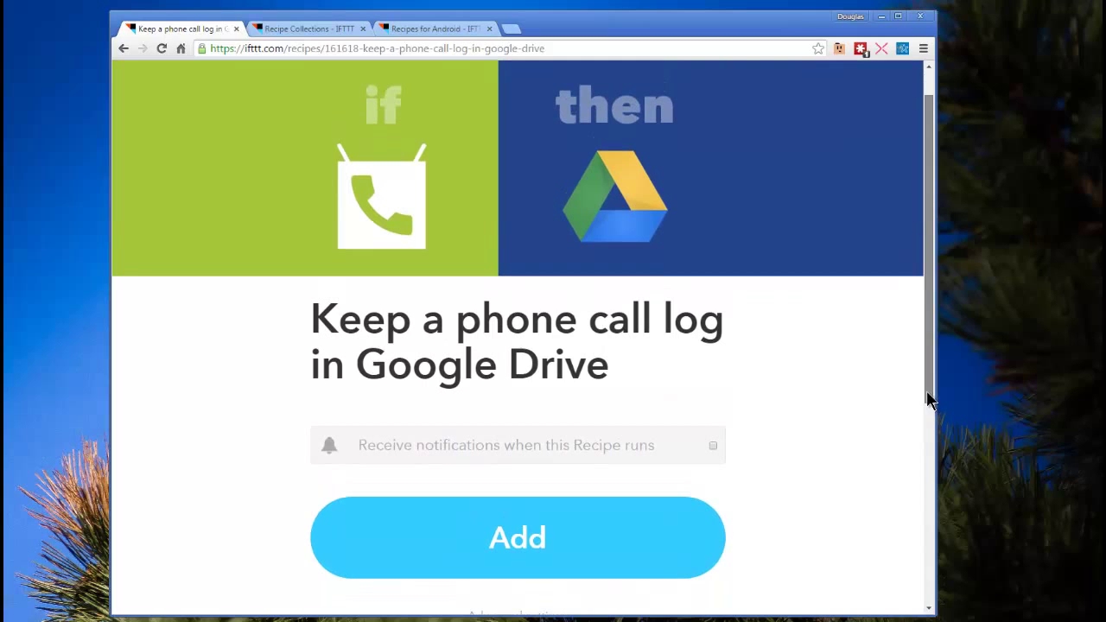
click(516, 536)
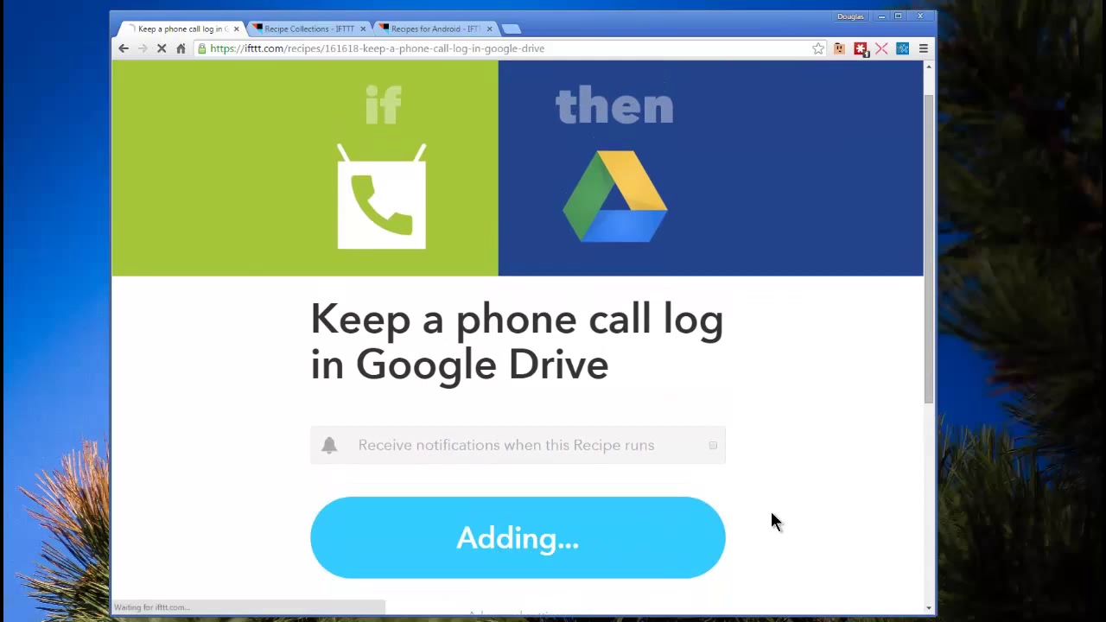
Step: Leave the 'Recipe created' confirmation via Done to view recipe 25370248's own page
click(519, 536)
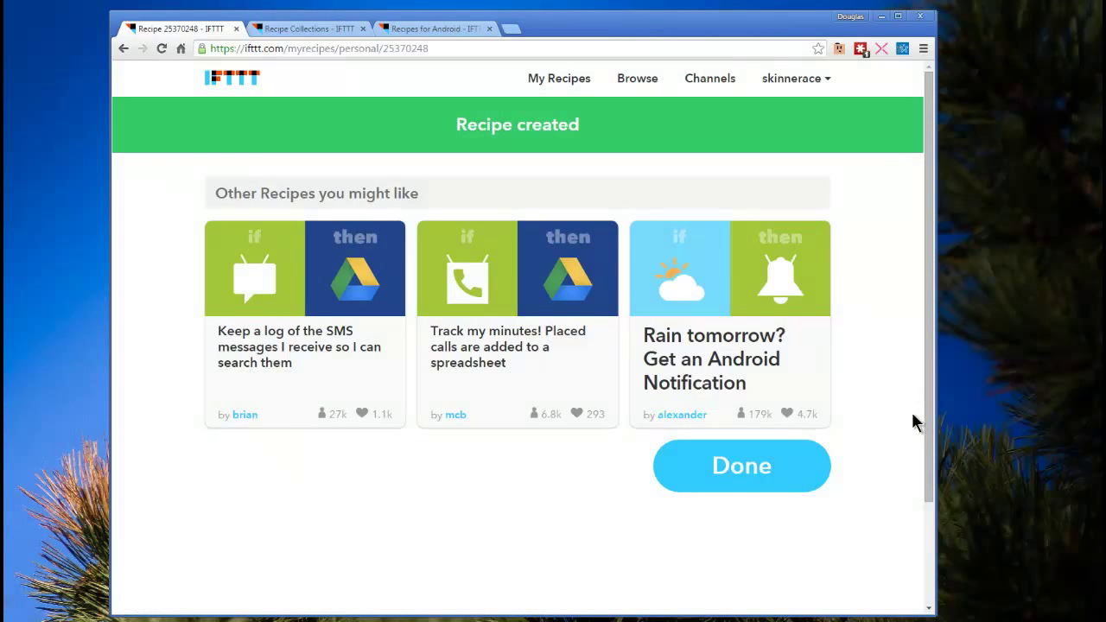
mouse_move(759, 480)
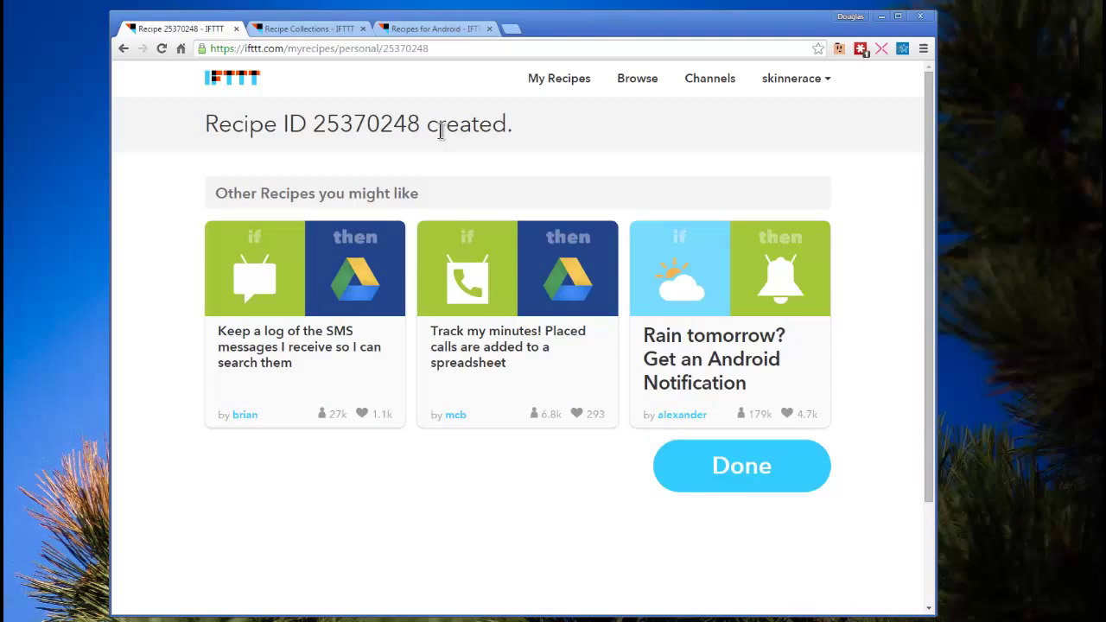
click(739, 467)
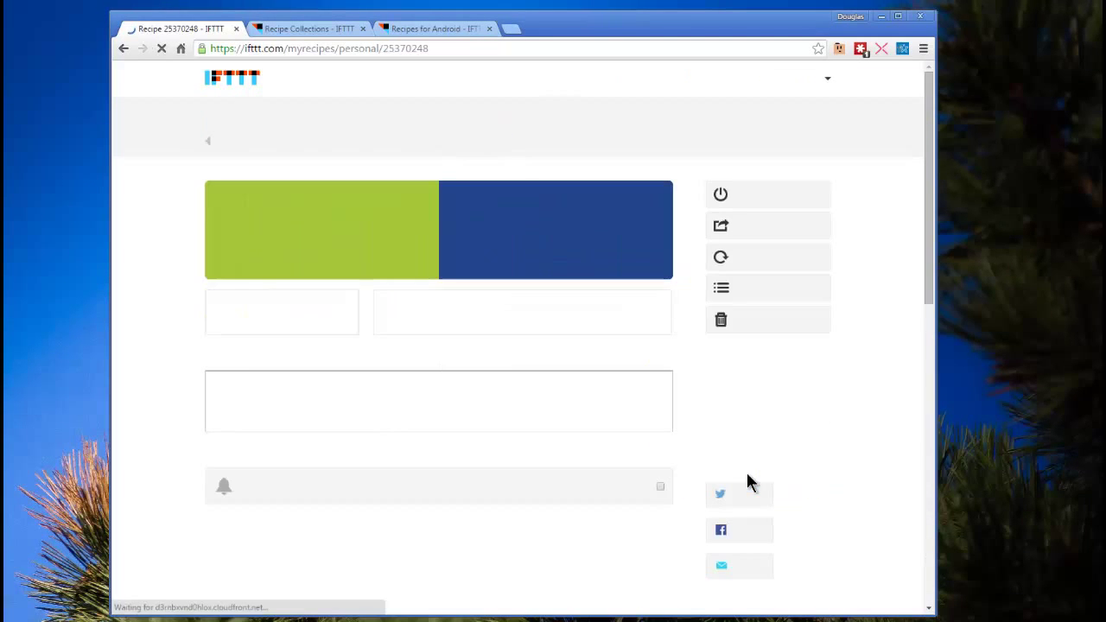